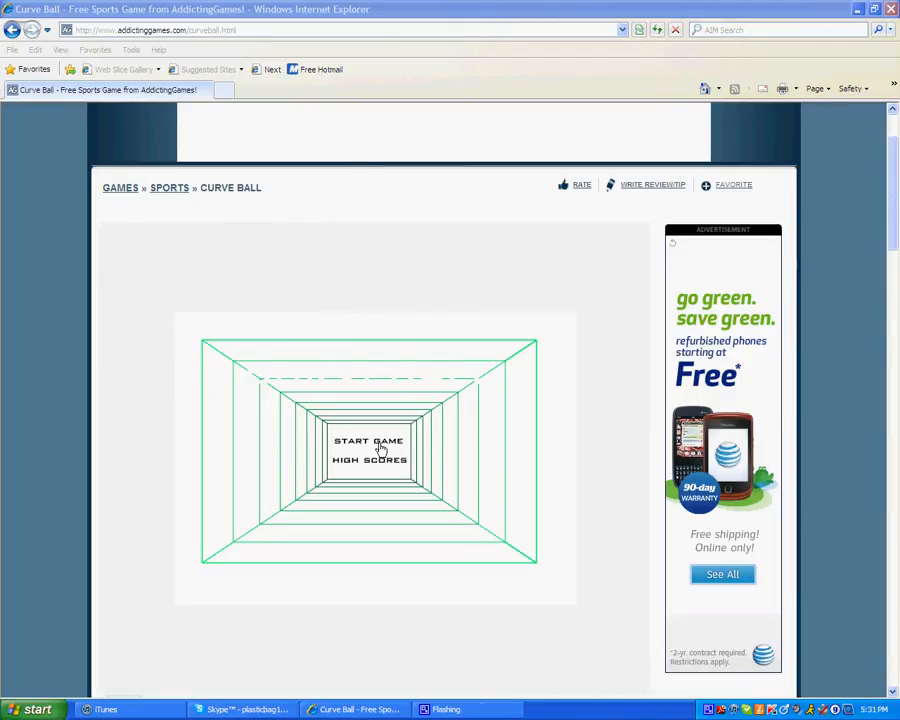
Start a new Curve Ball game from the menu.
{"action": "left_click", "coordinate": [370, 441]}
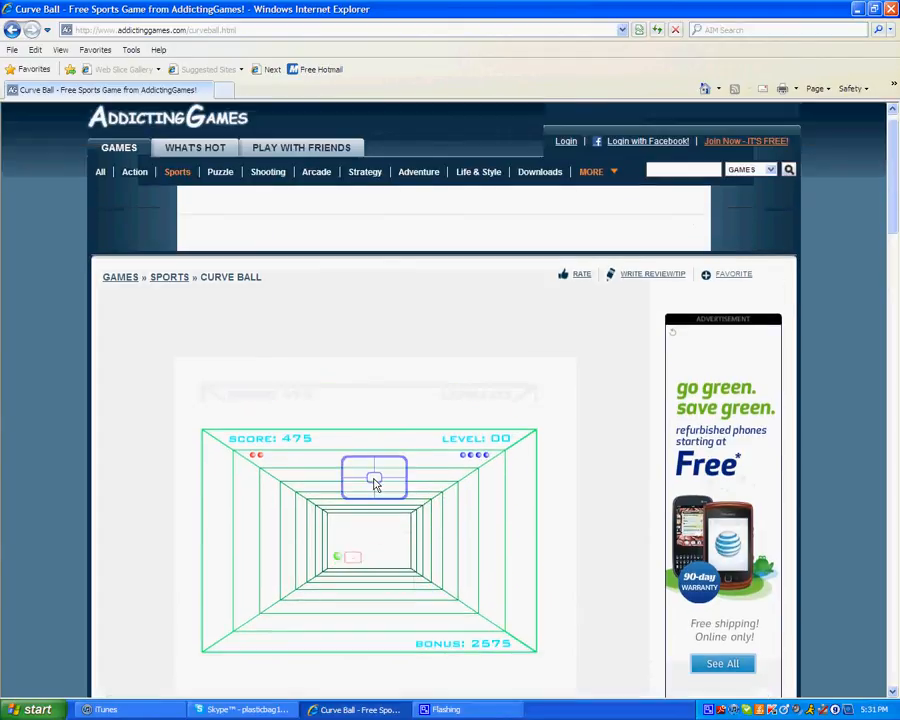
Scroll down the page and bring up the CamStudio recorder window from the tray.
{"action": "scroll", "scroll_direction": "down", "scroll_amount": 3}
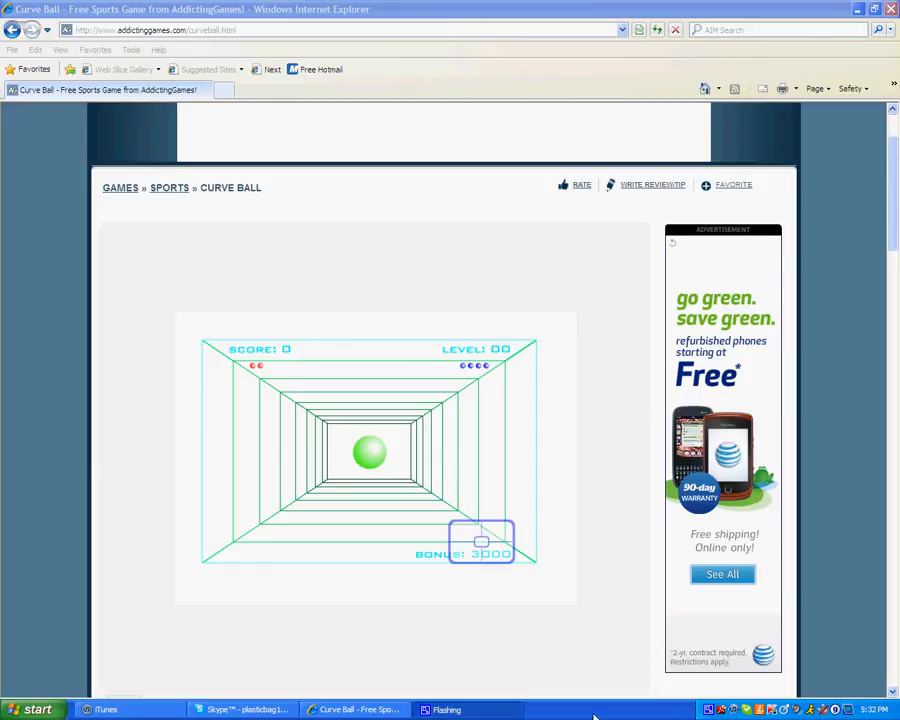
{"action": "mouse_move", "coordinate": [707, 710]}
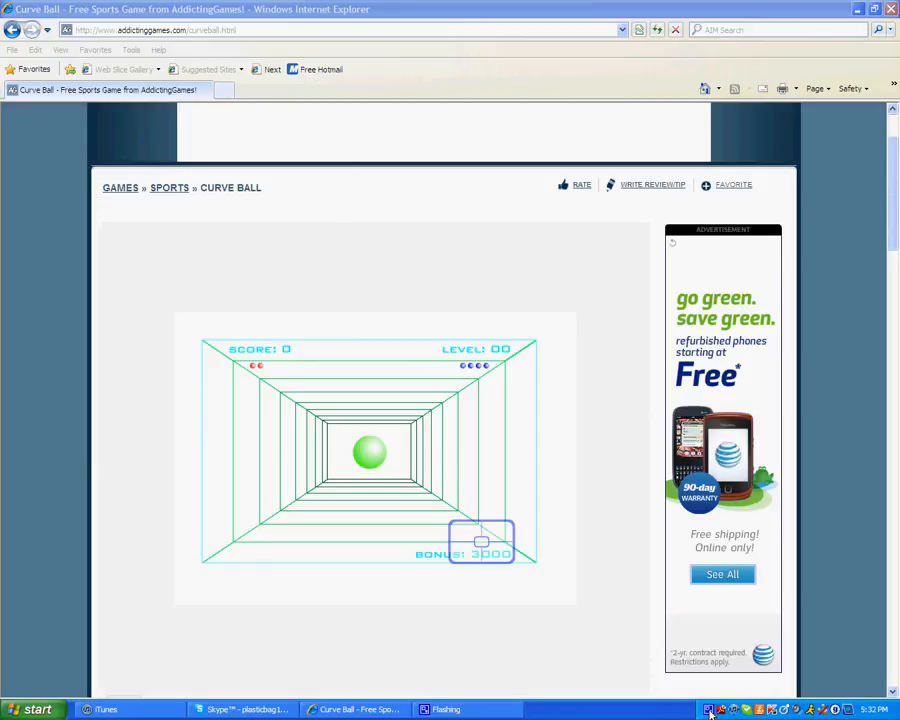
{"action": "left_click", "coordinate": [711, 709]}
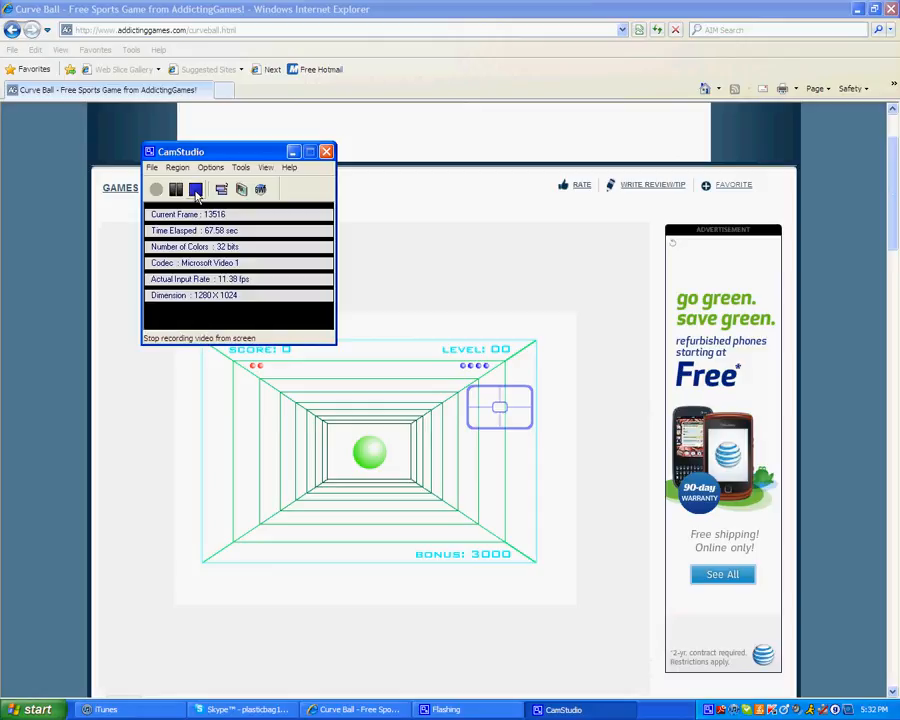